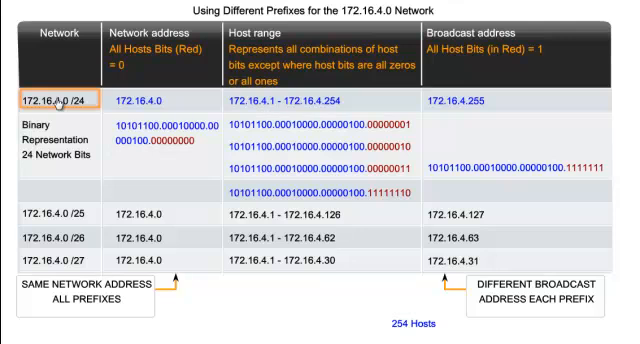
mouse_move(40, 93)
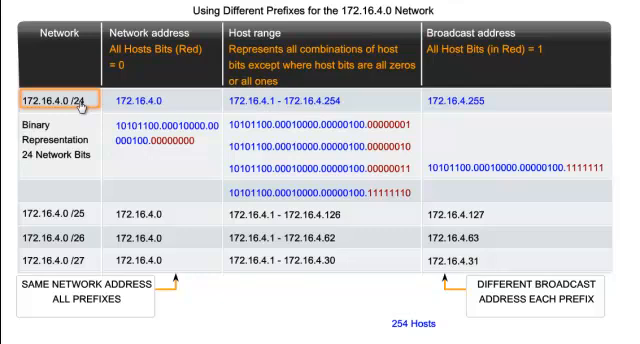
mouse_move(148, 108)
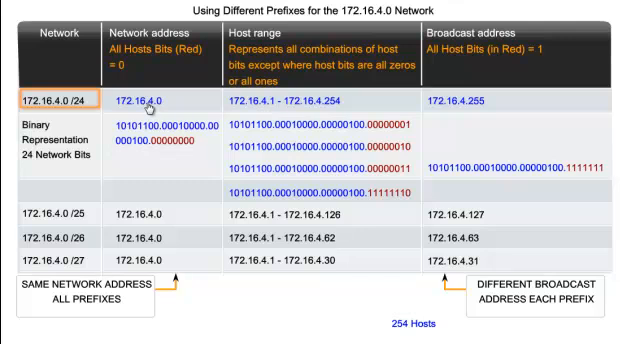
mouse_move(145, 107)
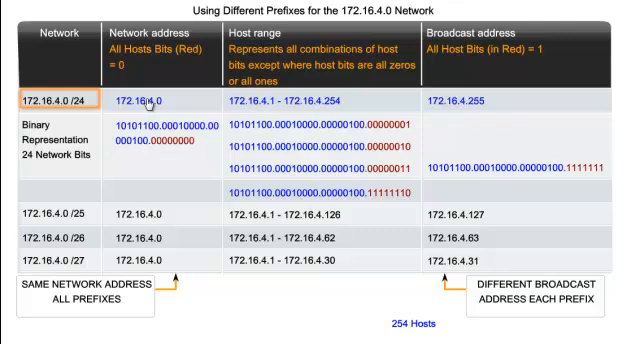
mouse_move(150, 103)
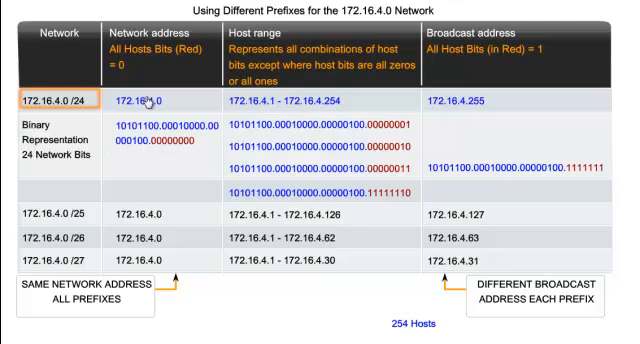
mouse_move(263, 104)
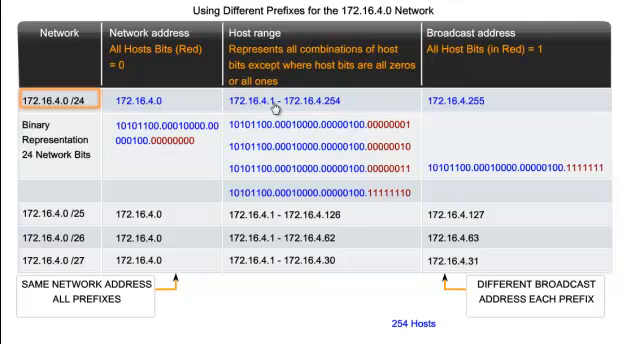
mouse_move(275, 108)
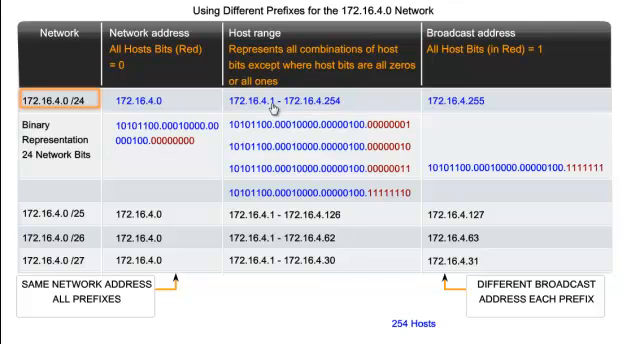
mouse_move(274, 109)
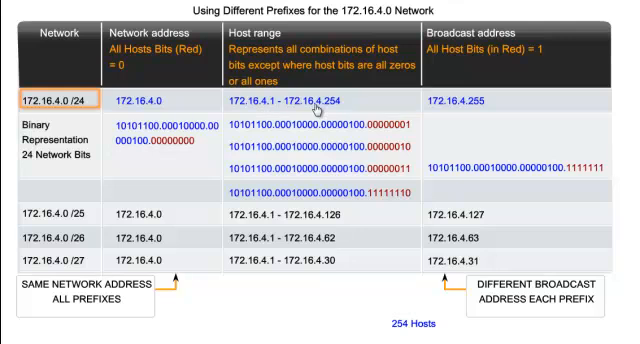
mouse_move(323, 107)
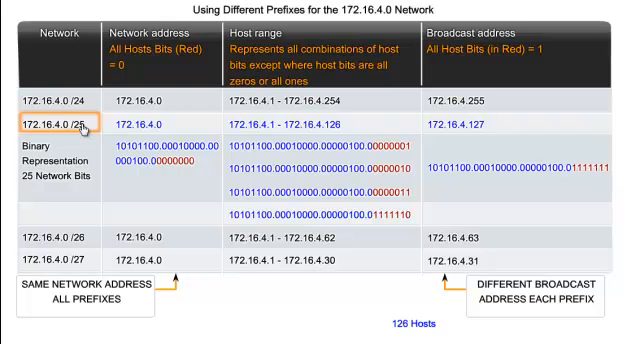
mouse_move(83, 130)
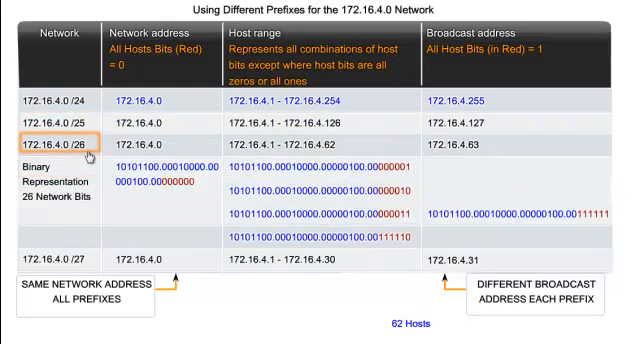
mouse_move(88, 152)
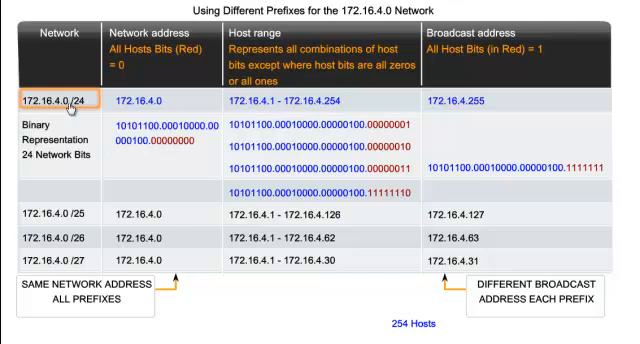
mouse_move(72, 108)
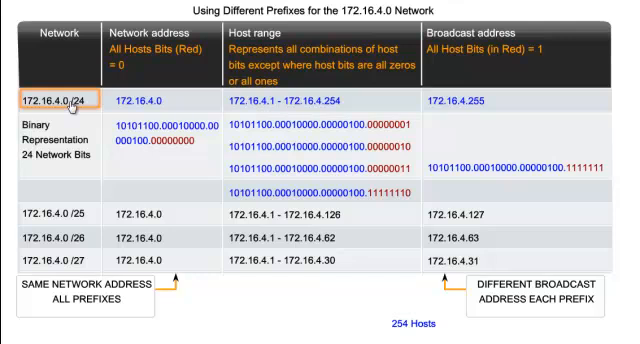
mouse_move(72, 107)
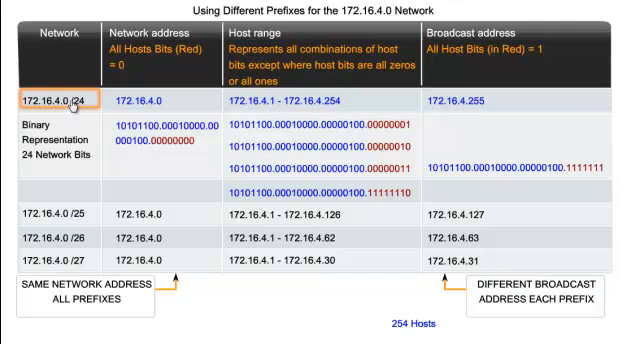